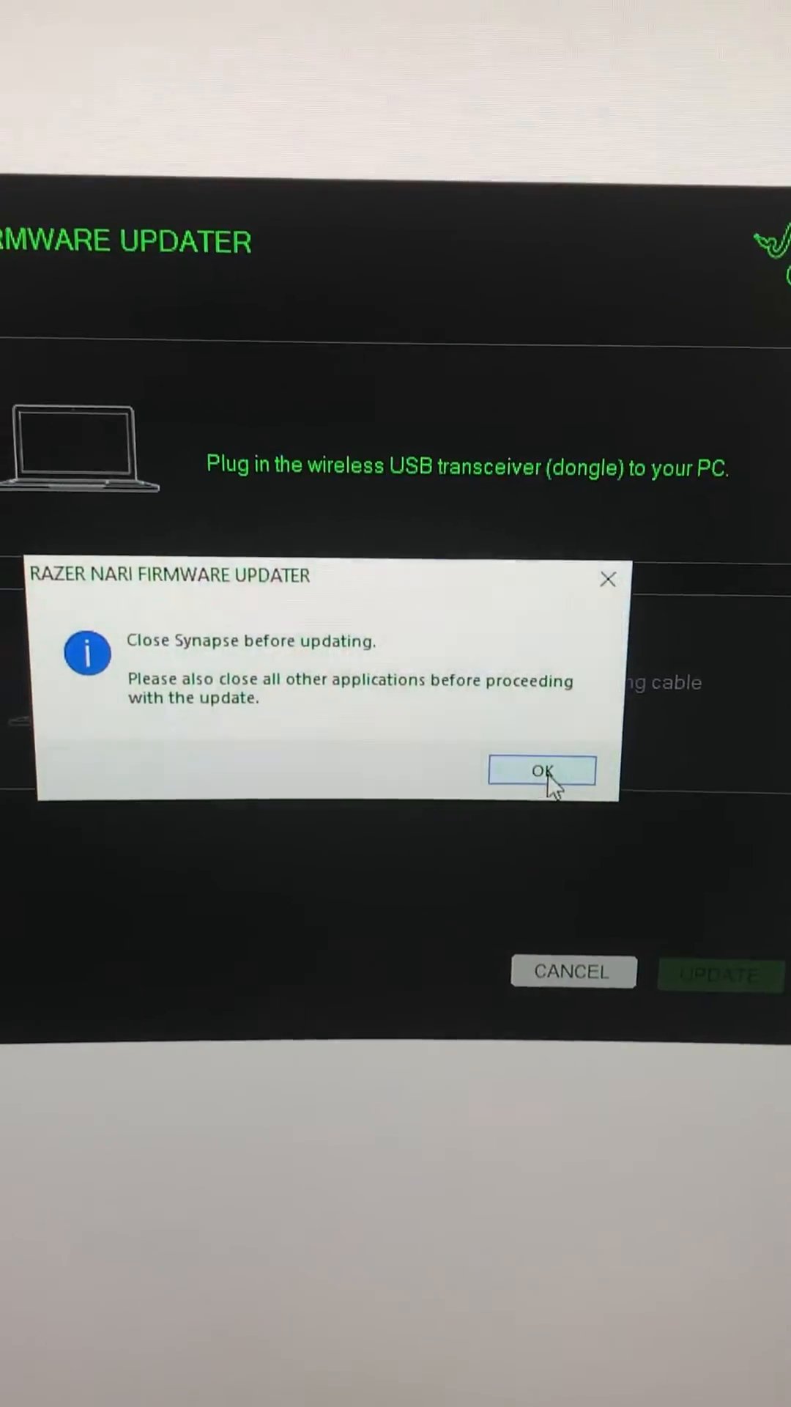
Dismiss the warning asking to close Synapse before updating.
click(541, 771)
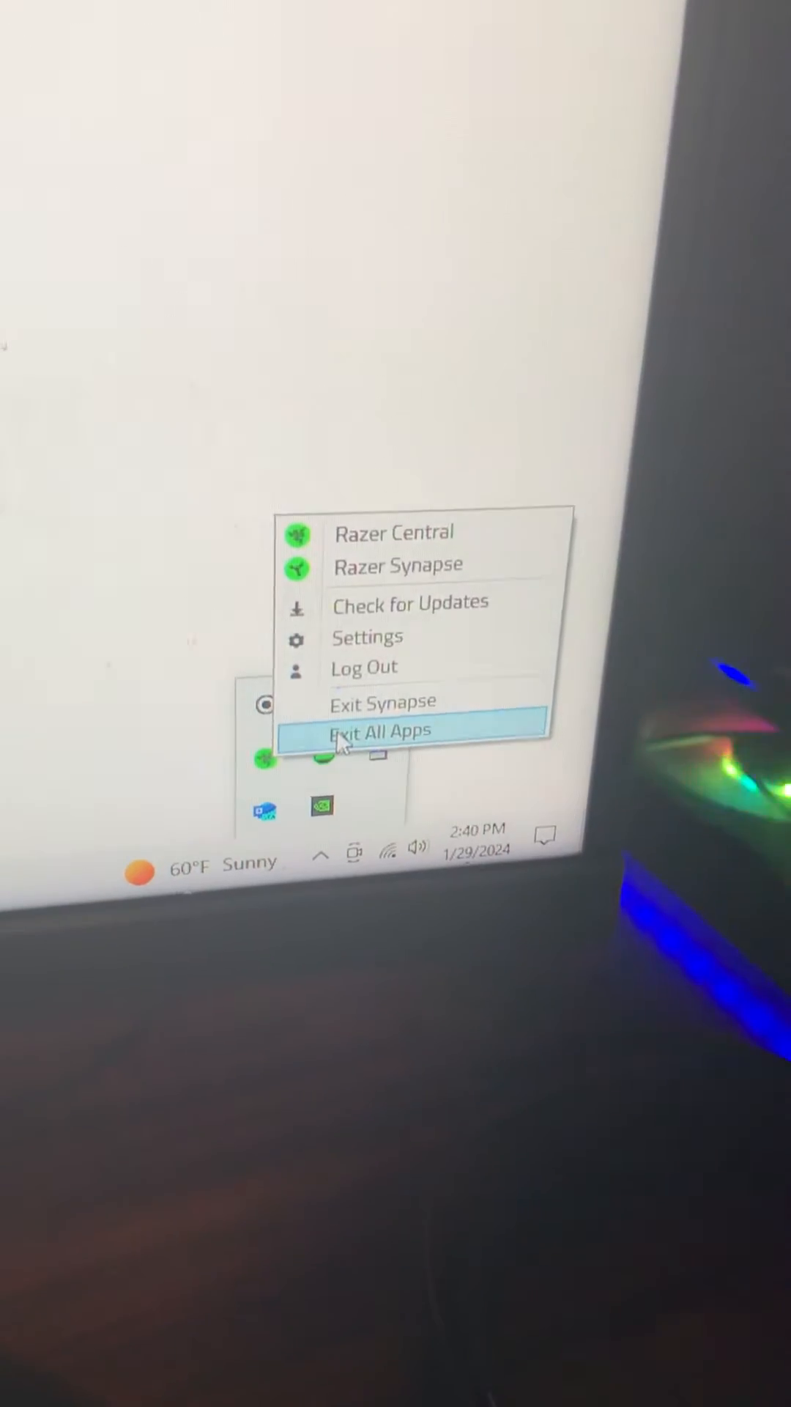
Exit all Razer apps from the system tray and confirm Synapse is closed.
click(381, 730)
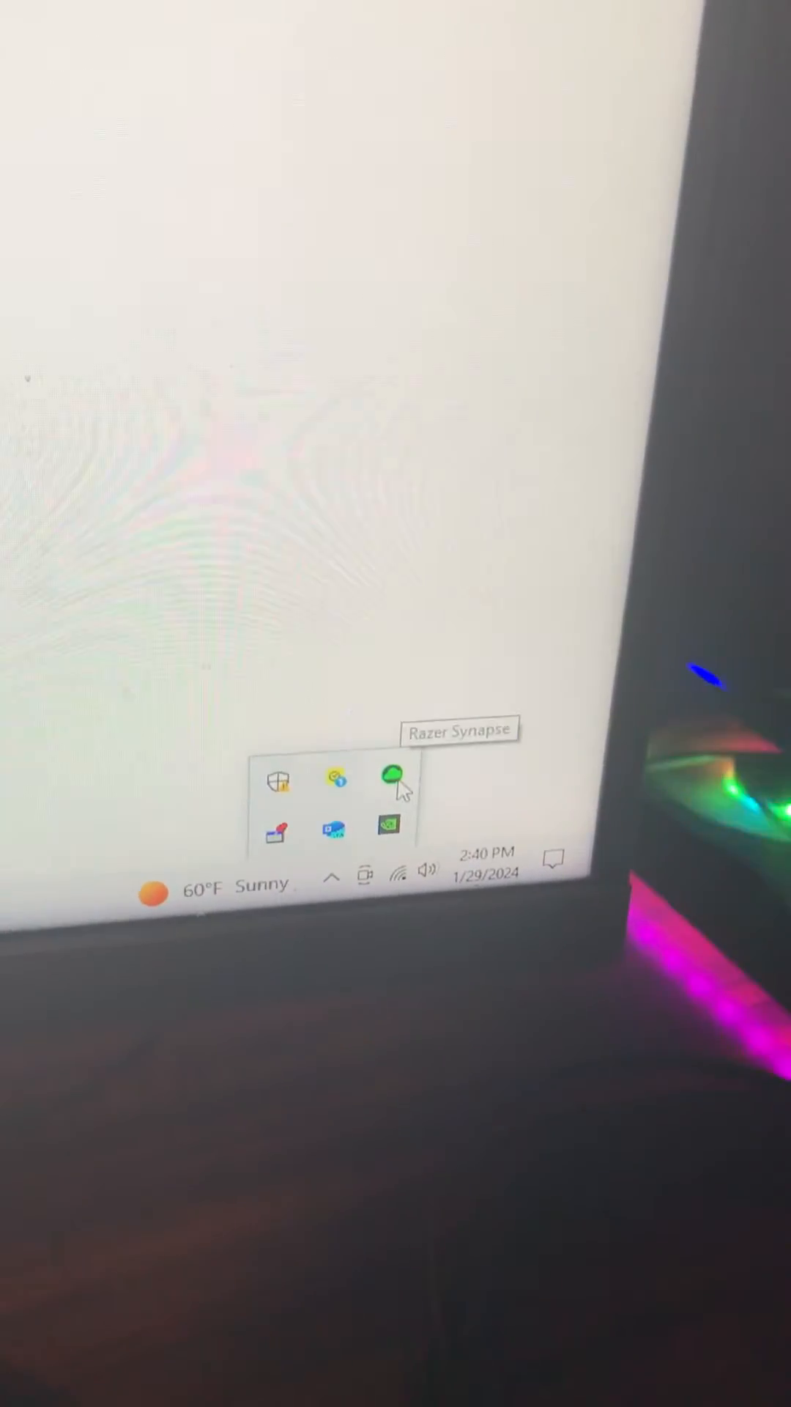
click(392, 777)
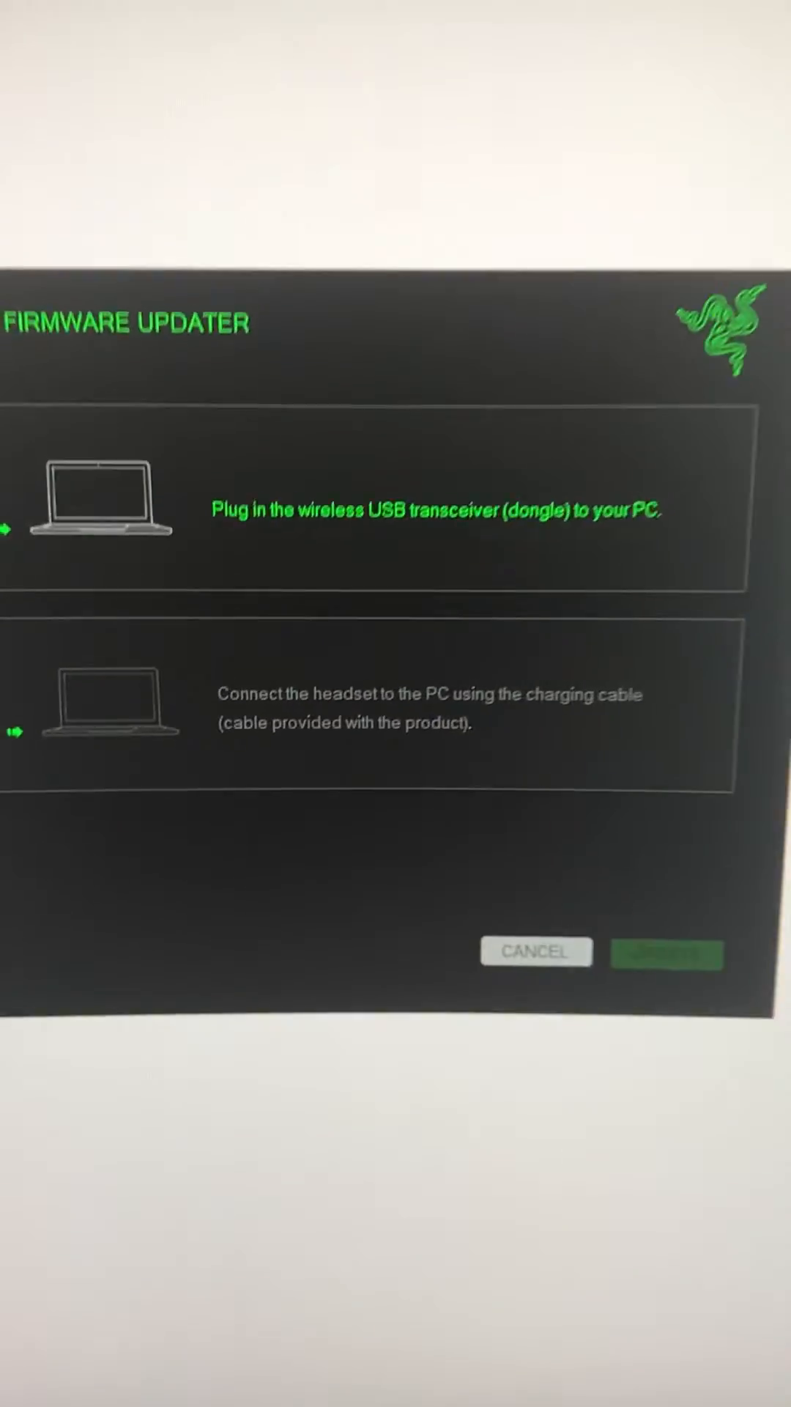